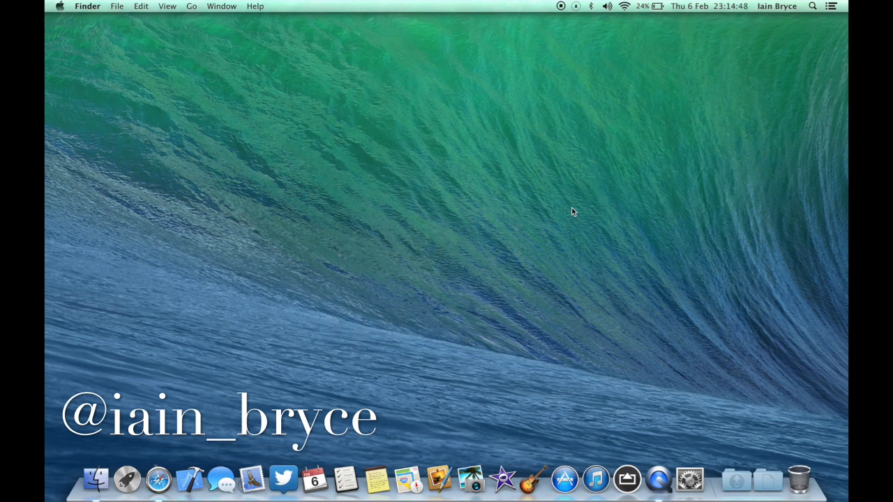
mouse_move(354, 162)
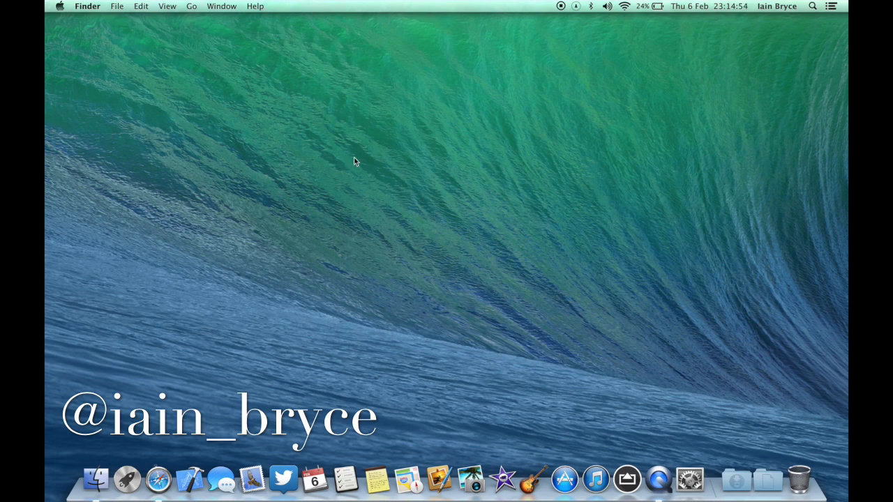
mouse_move(383, 167)
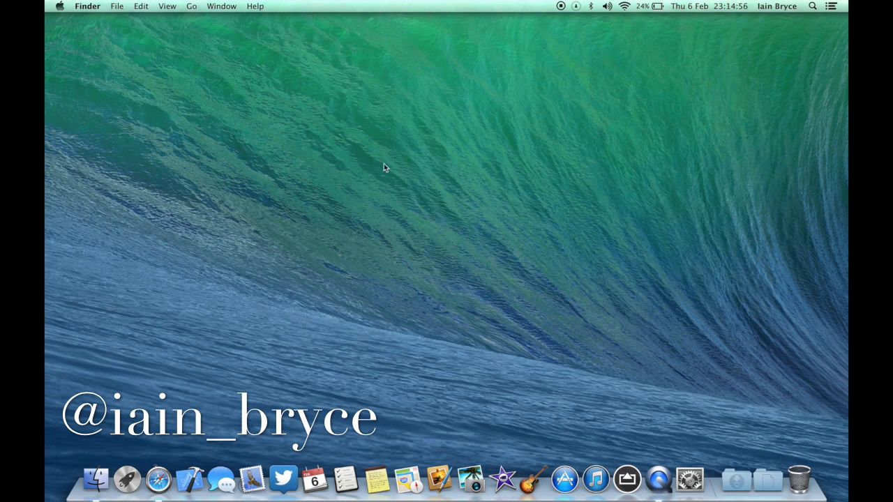
mouse_move(429, 183)
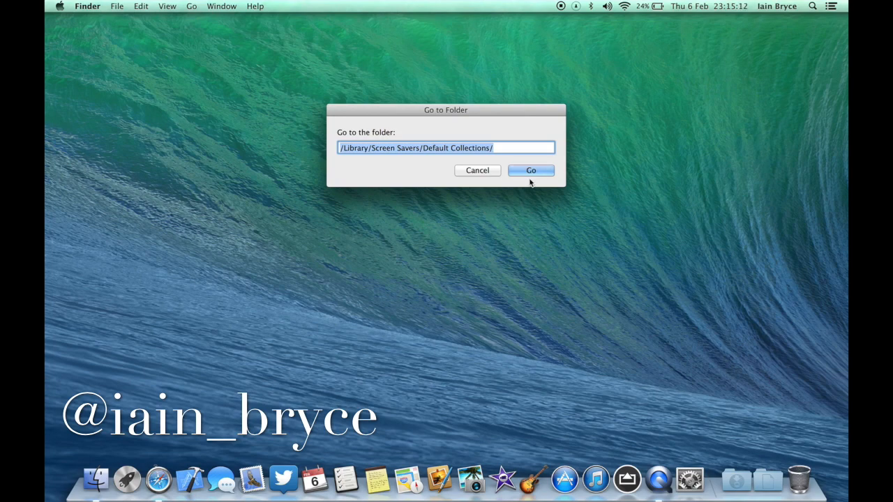
Open /Library/Screen Savers/Default Collections/ in Finder to show the collection subfolders.
click(531, 170)
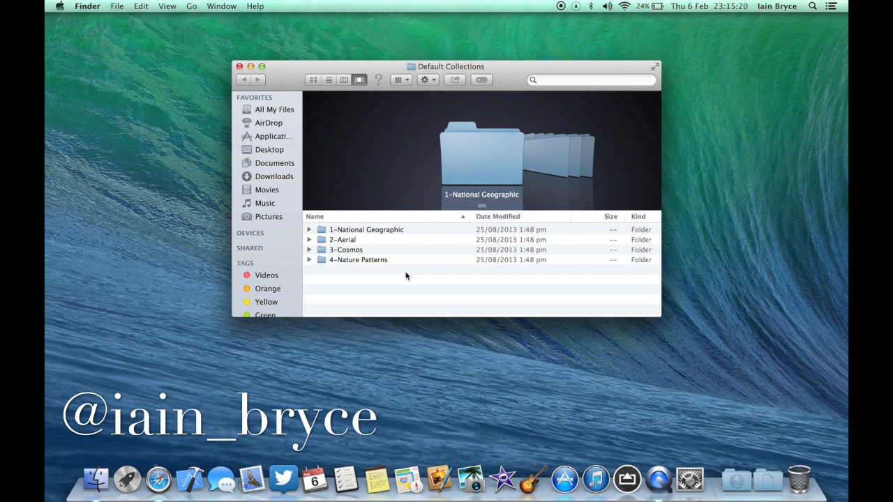
Open 1-National Geographic and copy penguin NatGeo01.jpg and polar bear NatGeo02.jpg to the desktop.
click(366, 230)
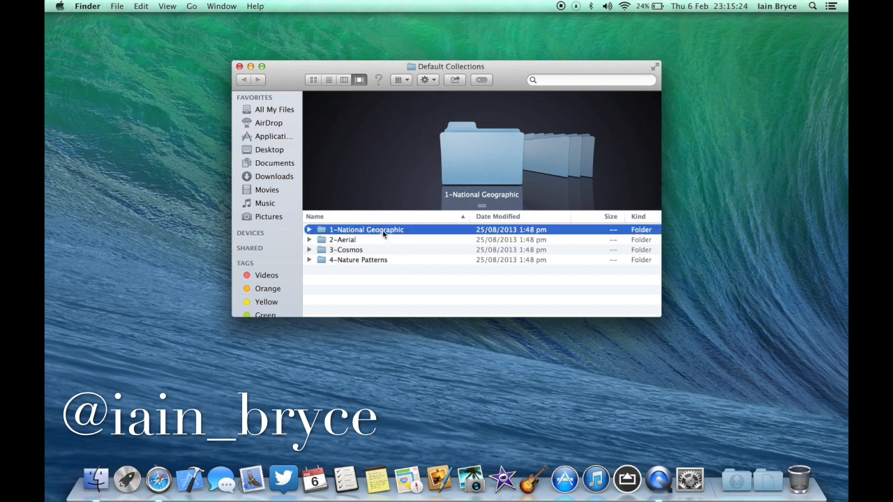
double_click(366, 229)
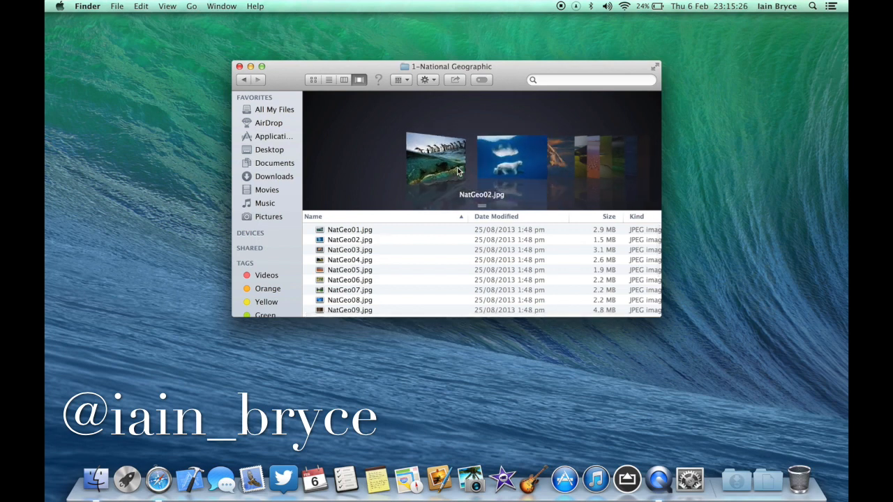
click(350, 259)
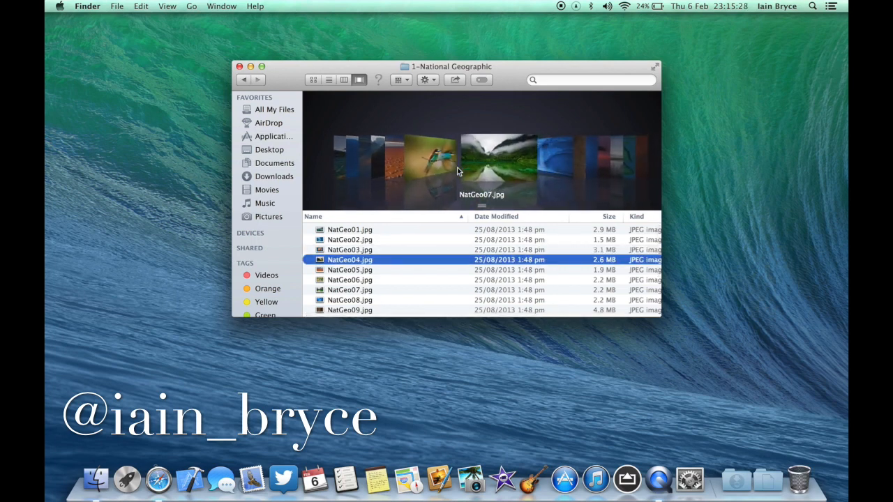
click(350, 289)
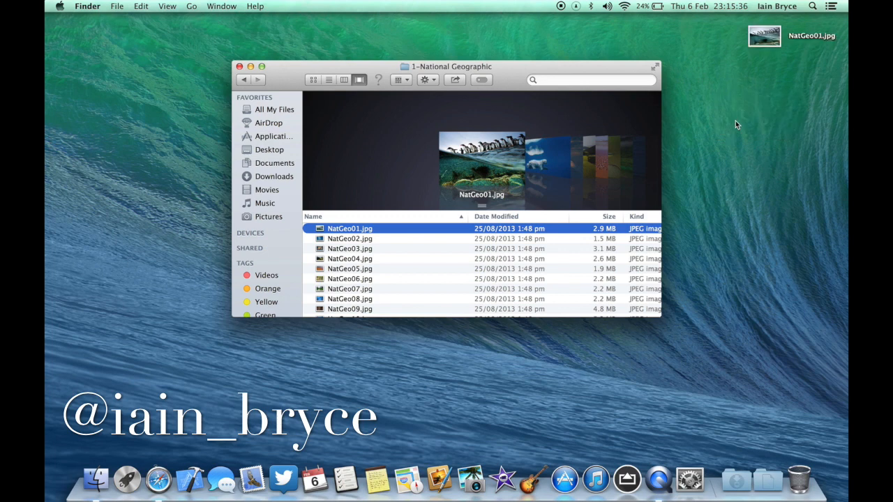
mouse_move(548, 172)
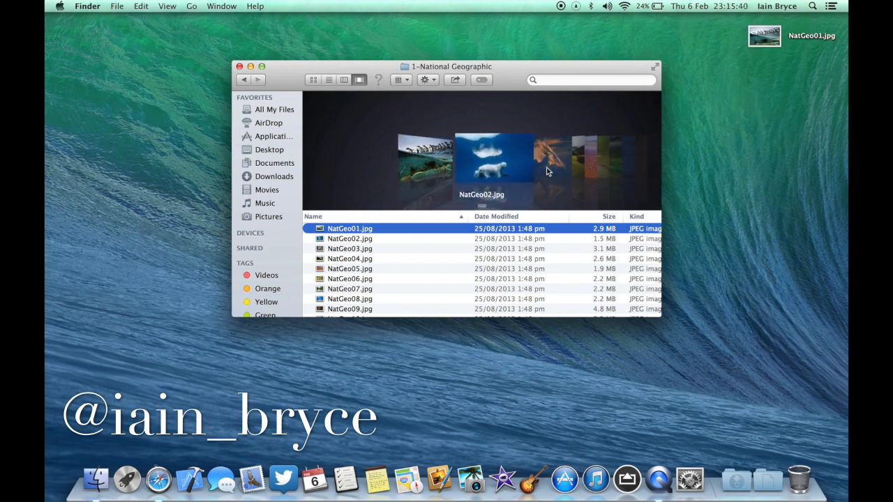
click(350, 238)
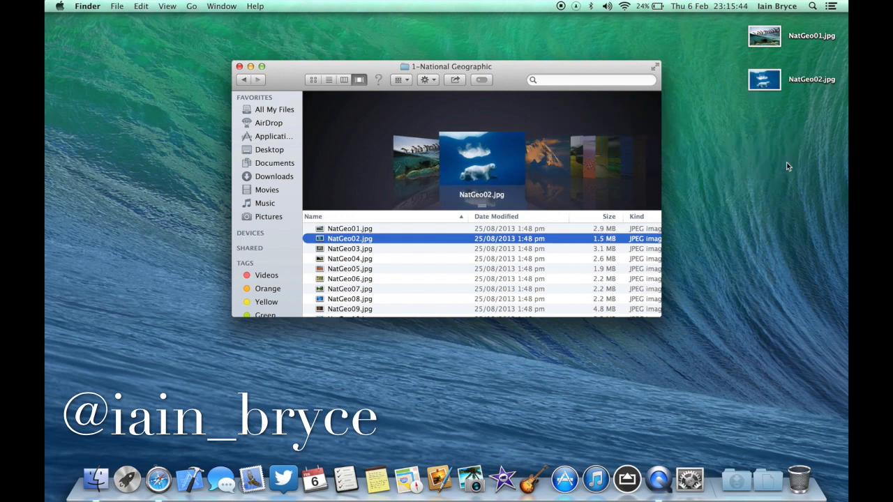
mouse_move(563, 150)
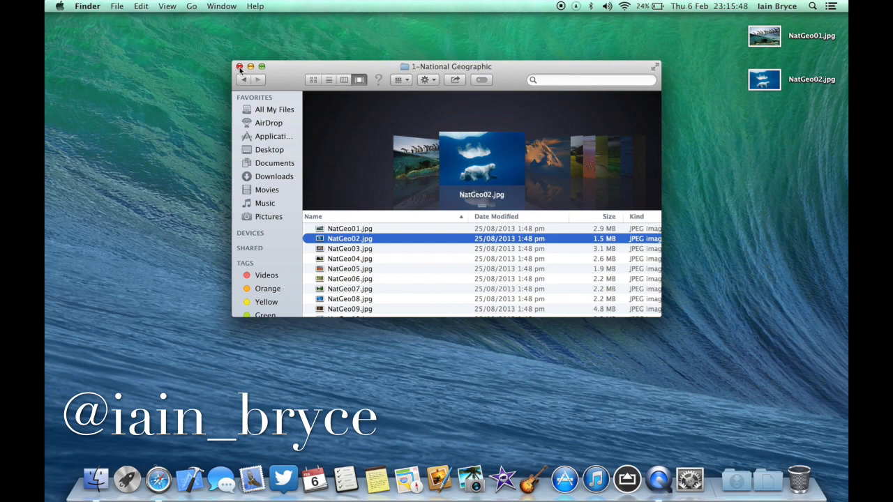
Close the collection window and name a new desktop folder 'Desktop Pictures'.
click(239, 67)
text(Desktop Pictu)
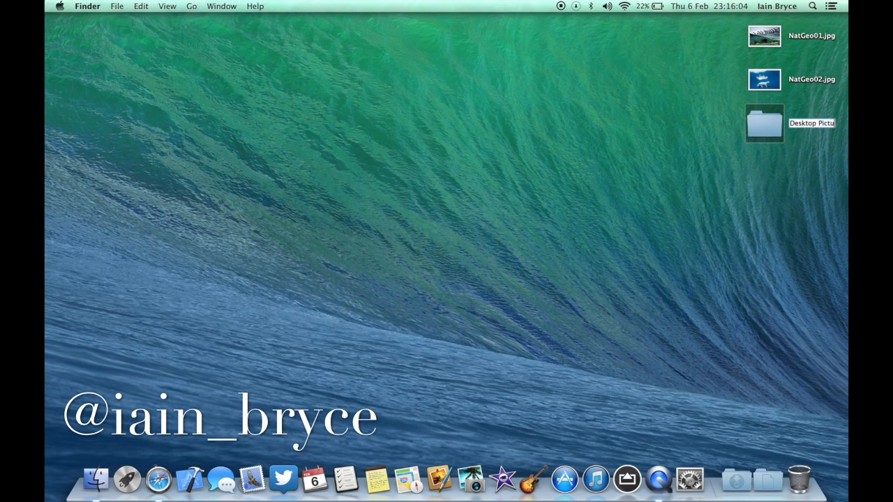
click(764, 122)
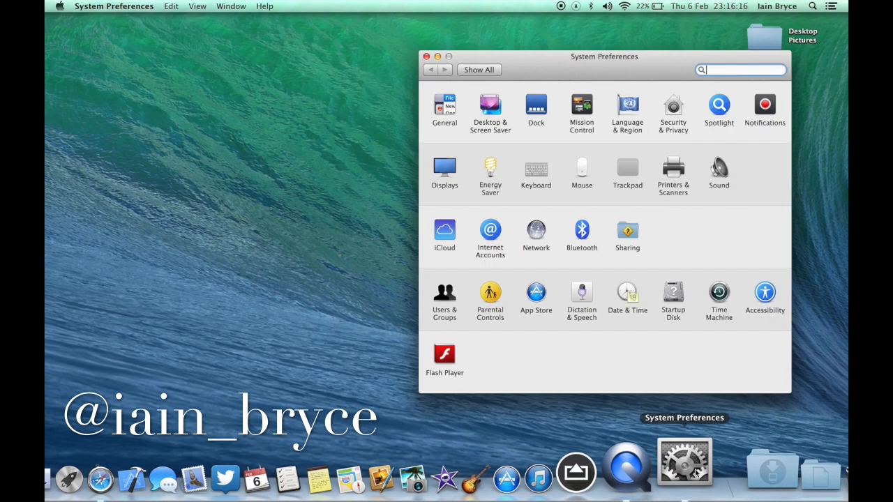
mouse_move(631, 312)
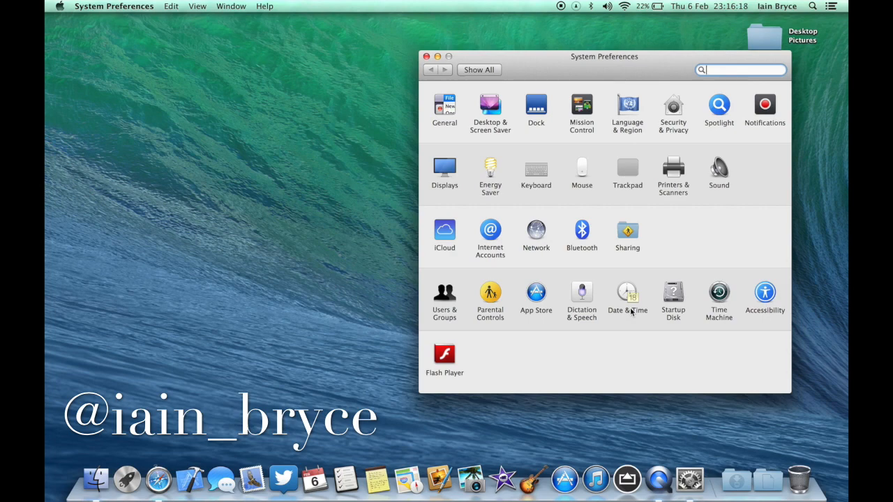
In Desktop & Screen Saver, add the Desktop Pictures folder as a wallpaper source.
click(489, 109)
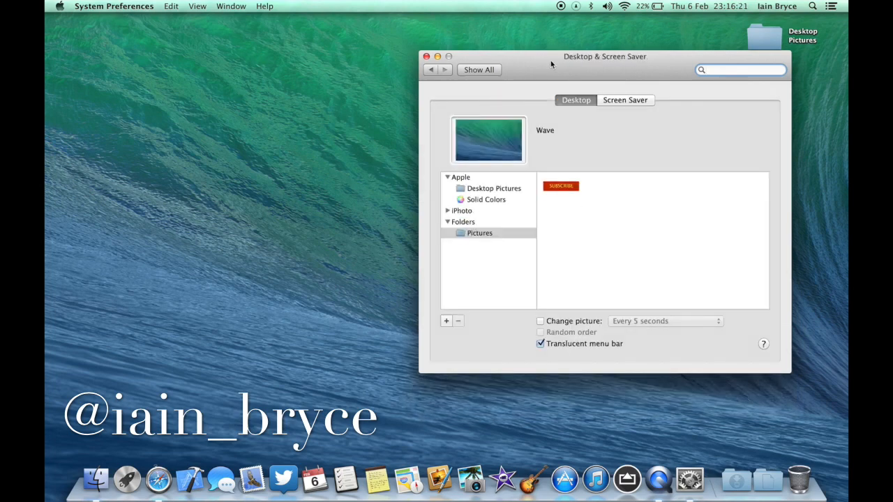
drag(605, 56, 464, 33)
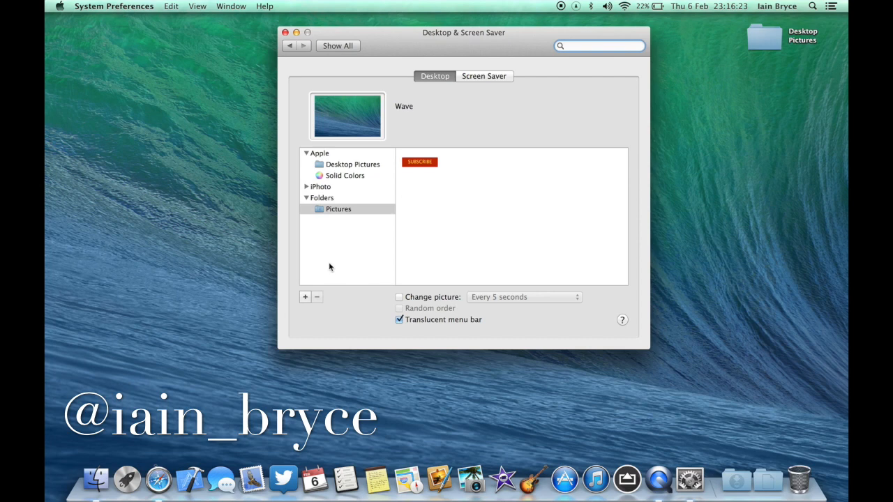
click(305, 296)
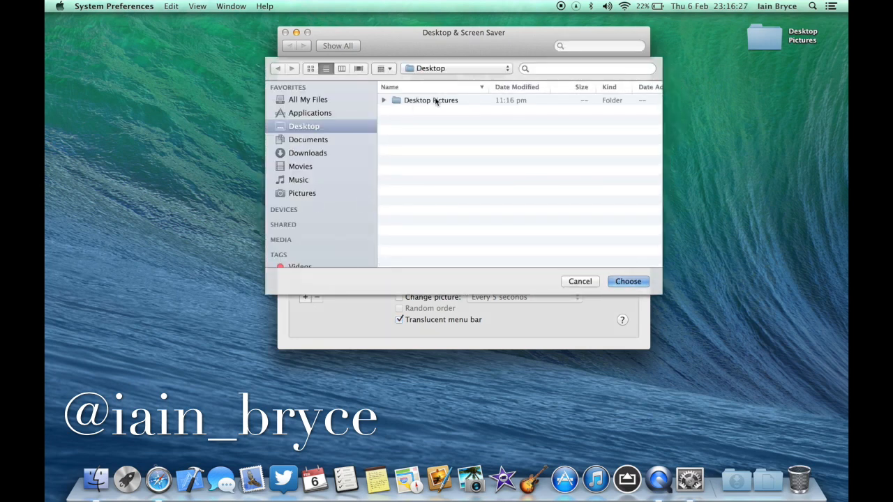
click(430, 100)
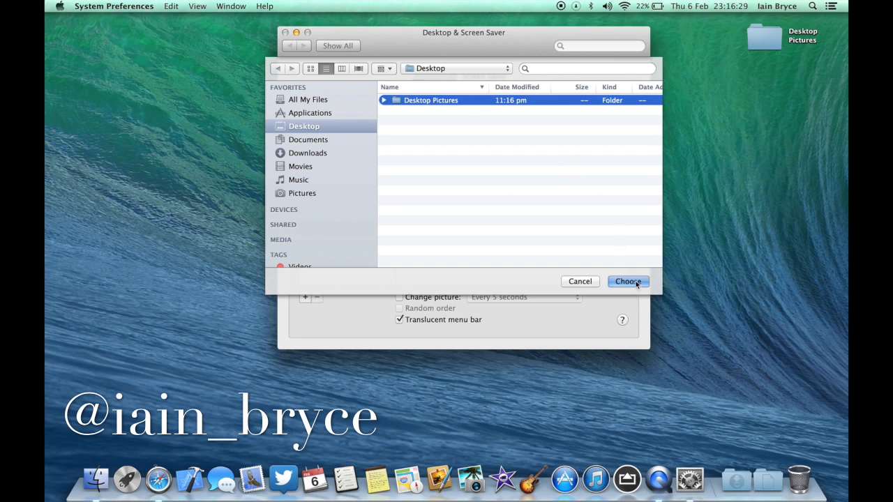
click(627, 281)
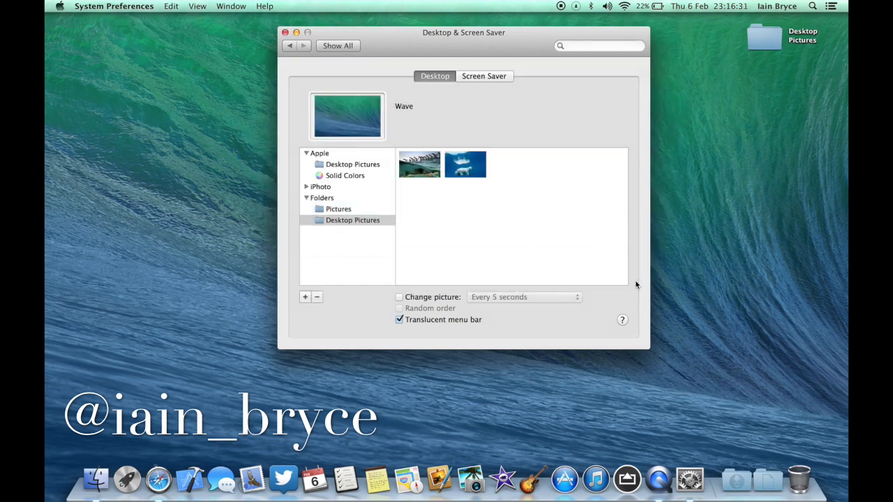
mouse_move(424, 224)
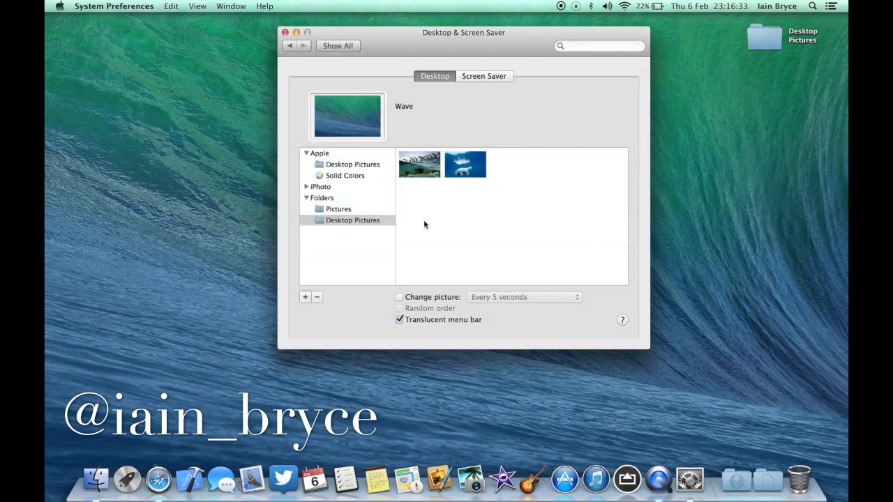
mouse_move(443, 256)
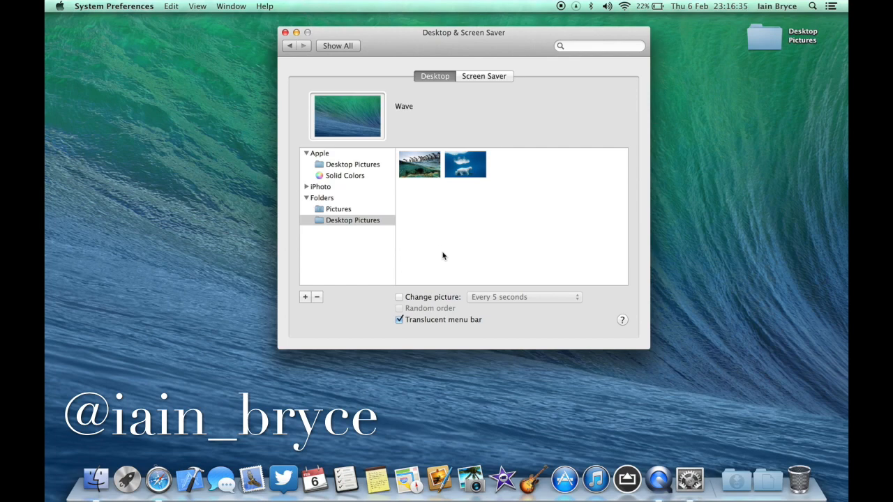
Set the NatGeo01 penguin photo as wallpaper and close System Preferences.
click(419, 164)
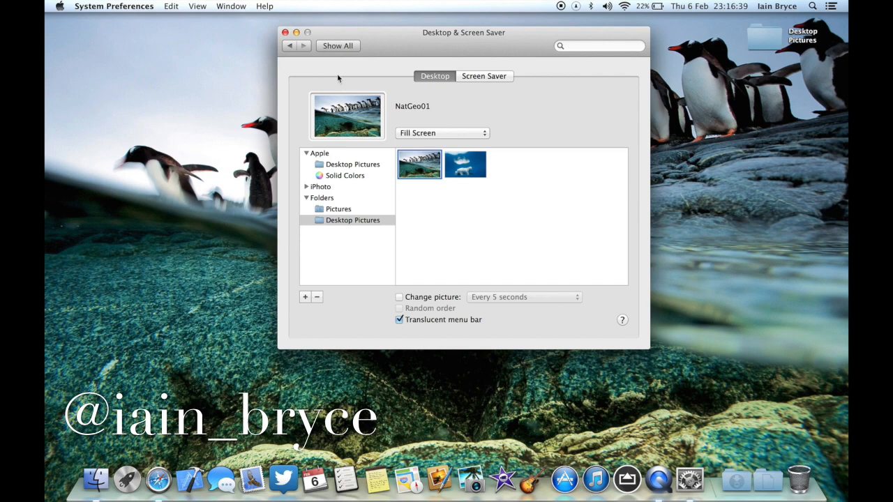
click(285, 32)
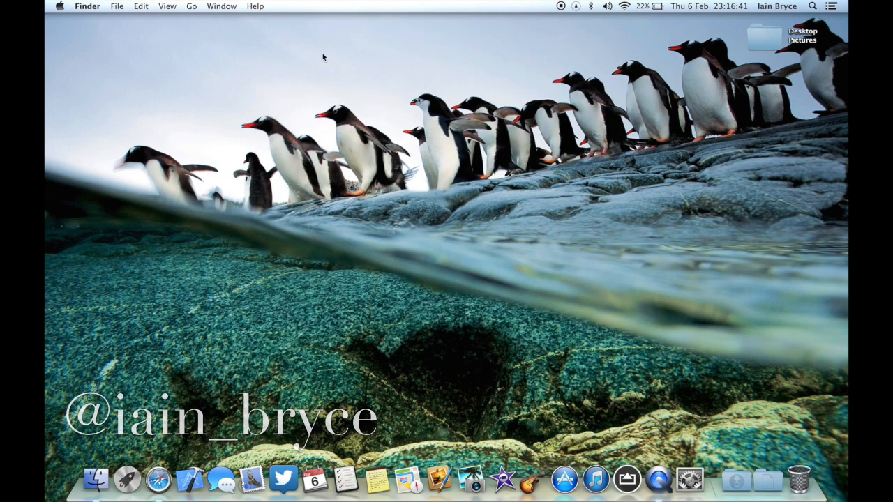